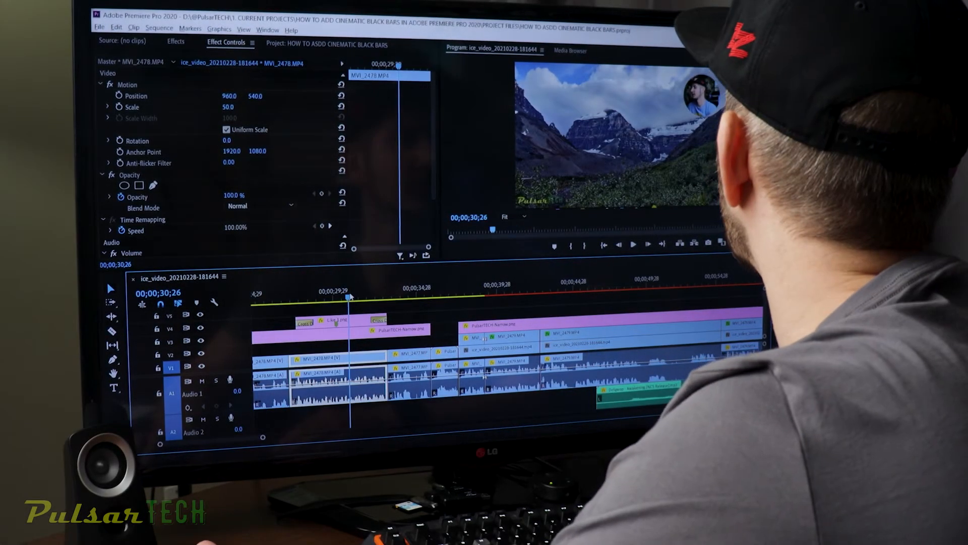
- Bring up the laptop thermal paste project in Premiere Pro and open Edit > Preferences
{"action": "left_click", "coordinate": [447, 295]}
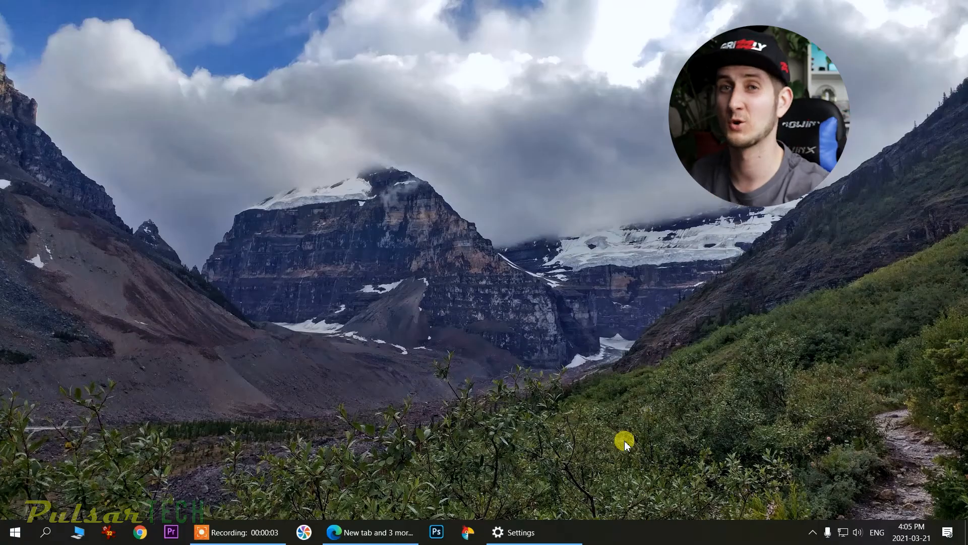
{"action": "mouse_move", "coordinate": [284, 518]}
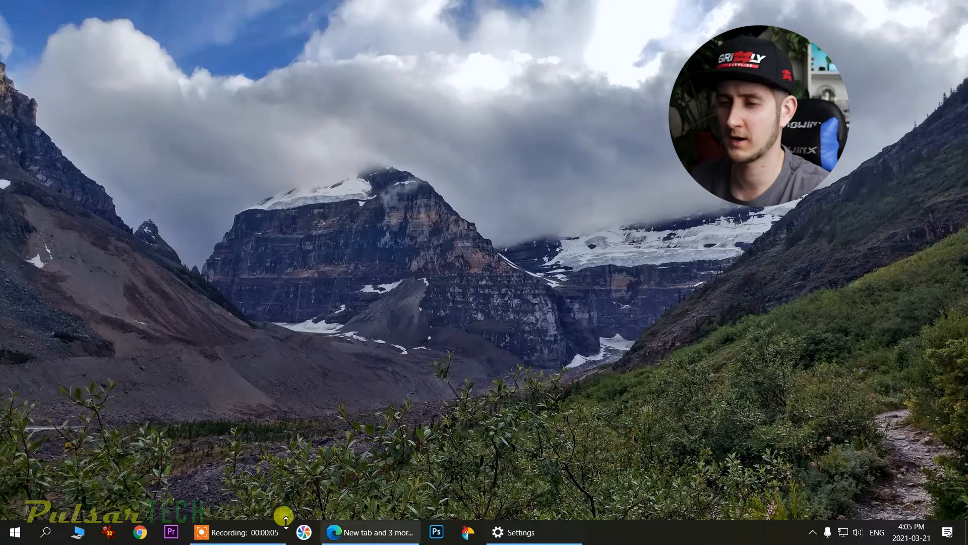
{"action": "left_click", "coordinate": [171, 532]}
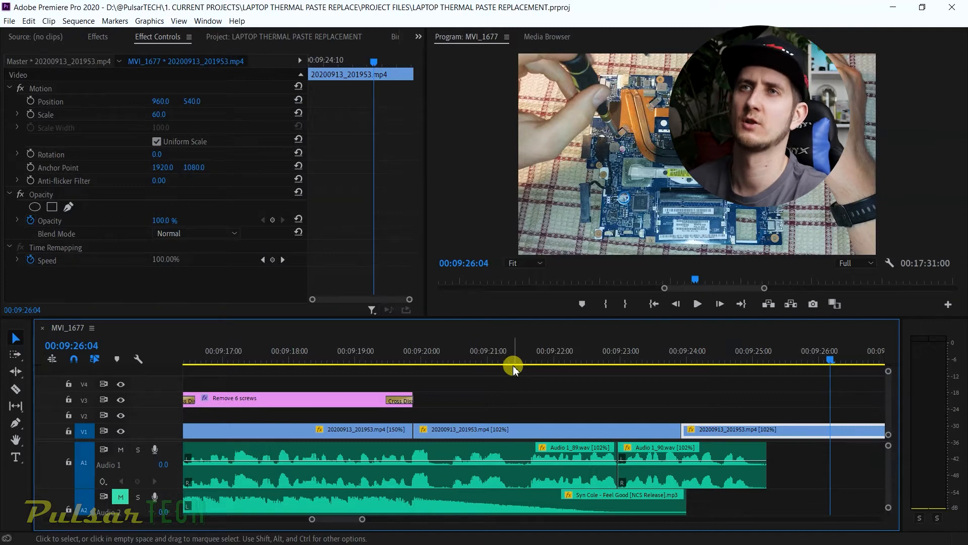
{"action": "left_click", "coordinate": [28, 20]}
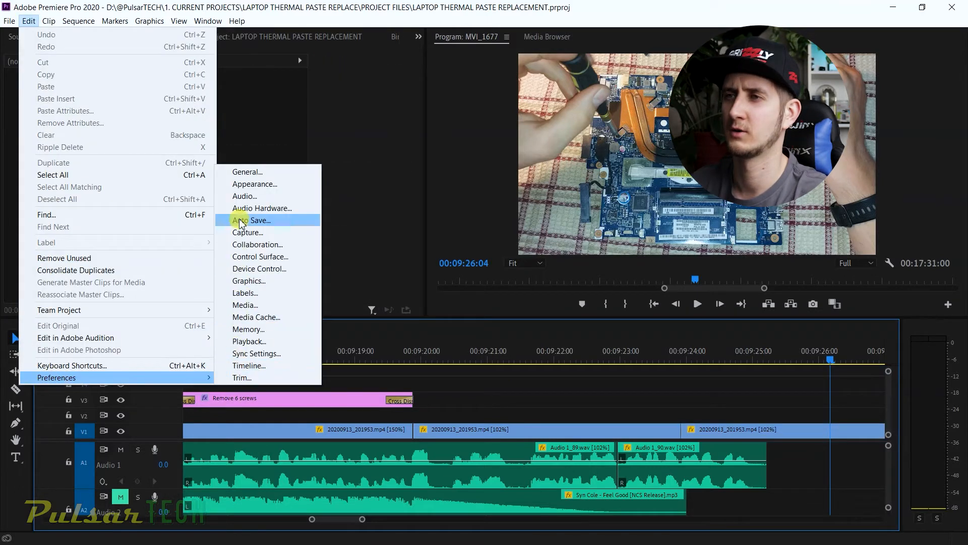
- Open Auto Save preferences and set Automatically Save Every to 5 minutes
{"action": "left_click", "coordinate": [250, 220]}
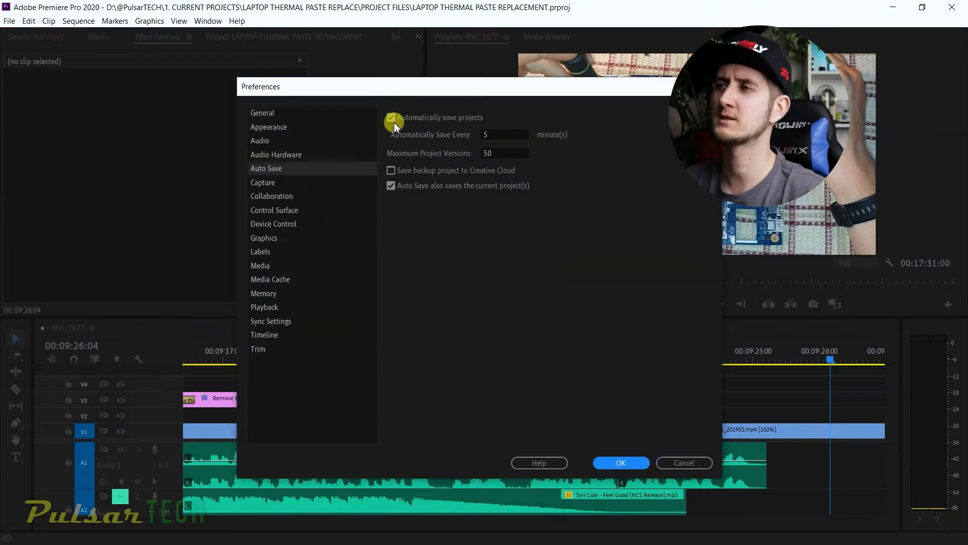
{"action": "mouse_move", "coordinate": [384, 118]}
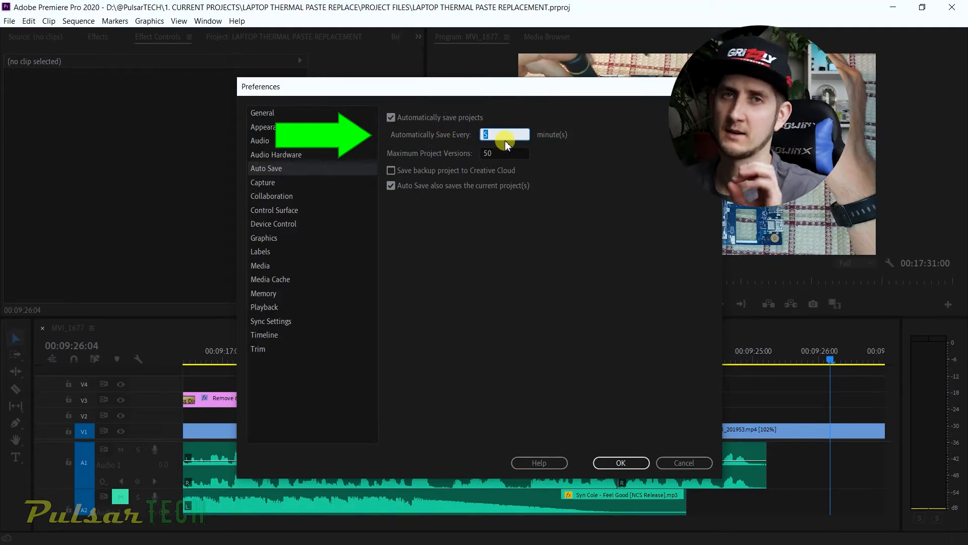
{"action": "type", "text": "1"}
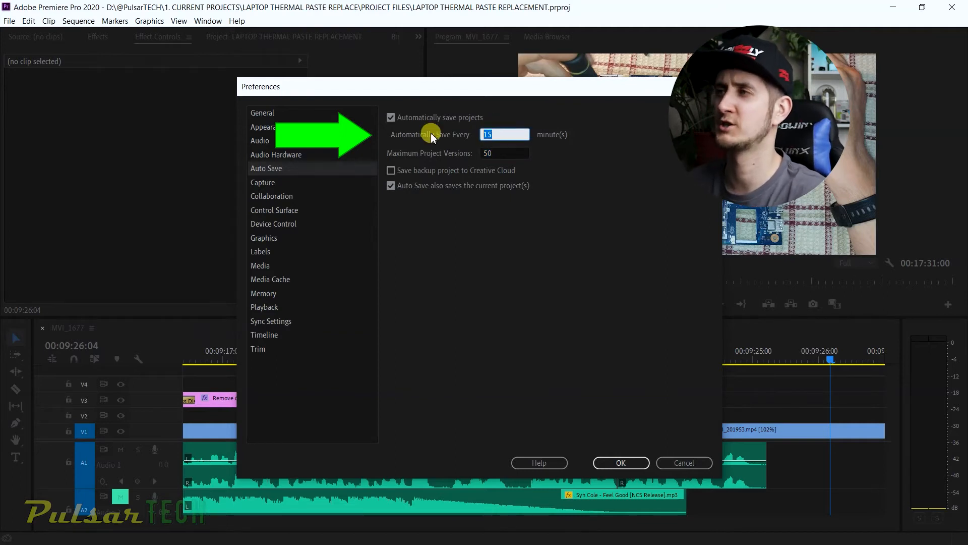
{"action": "type", "text": "5"}
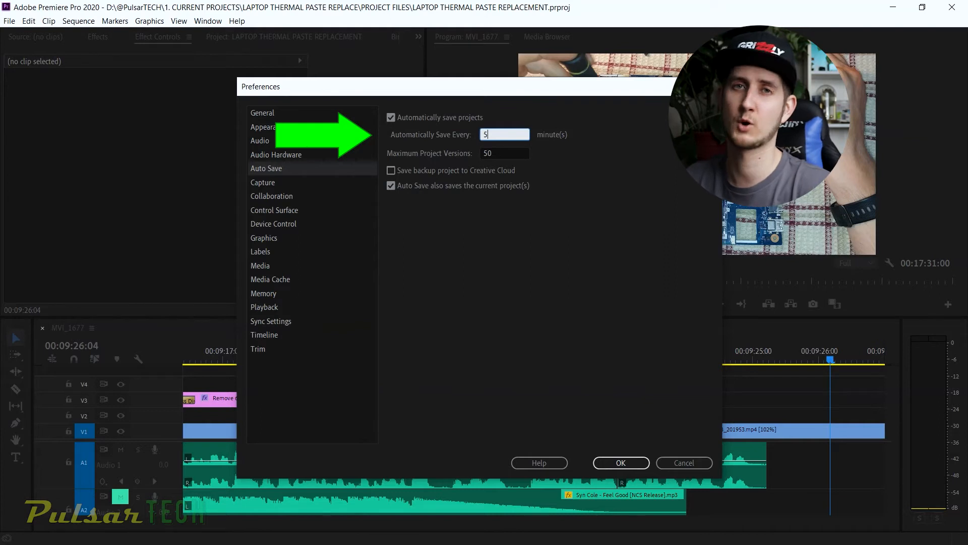
{"action": "mouse_move", "coordinate": [718, 527]}
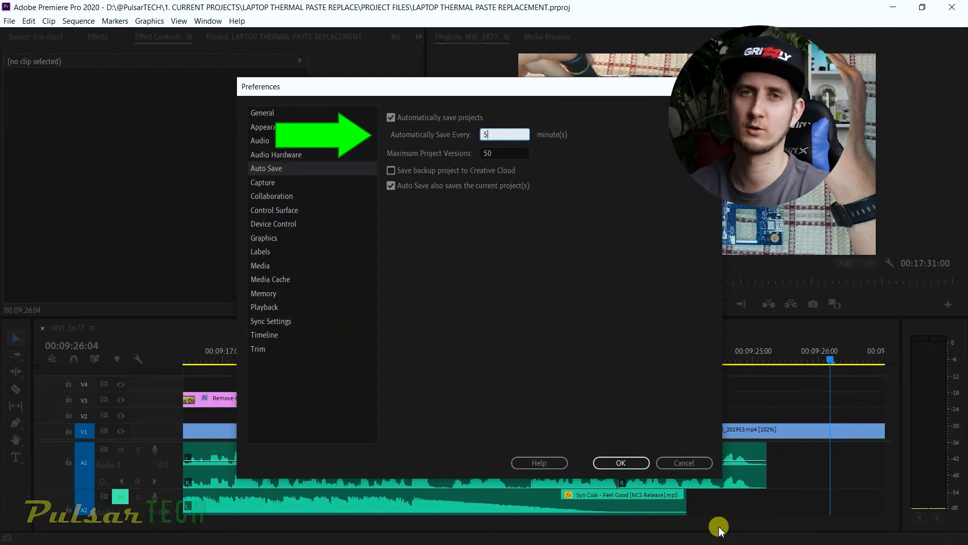
{"action": "mouse_move", "coordinate": [849, 451]}
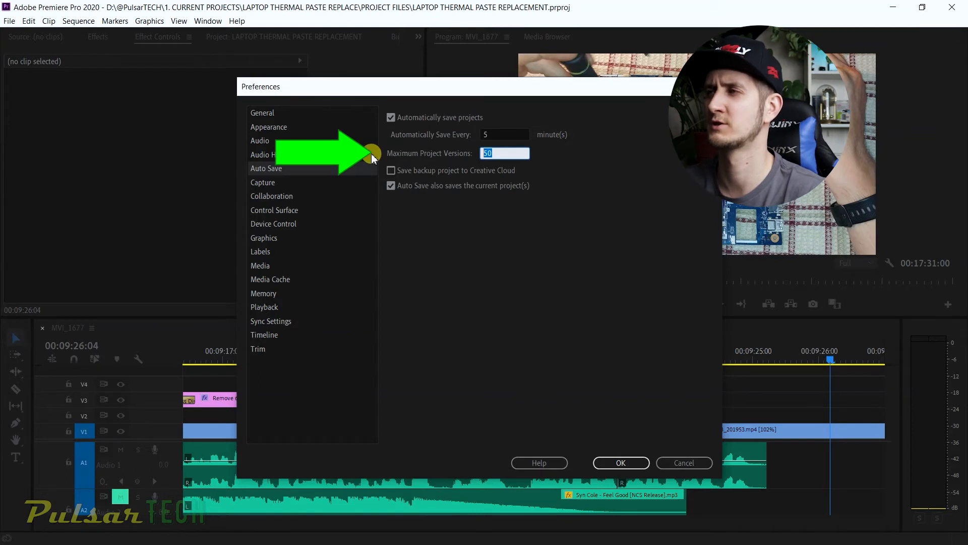
{"action": "type", "text": "2"}
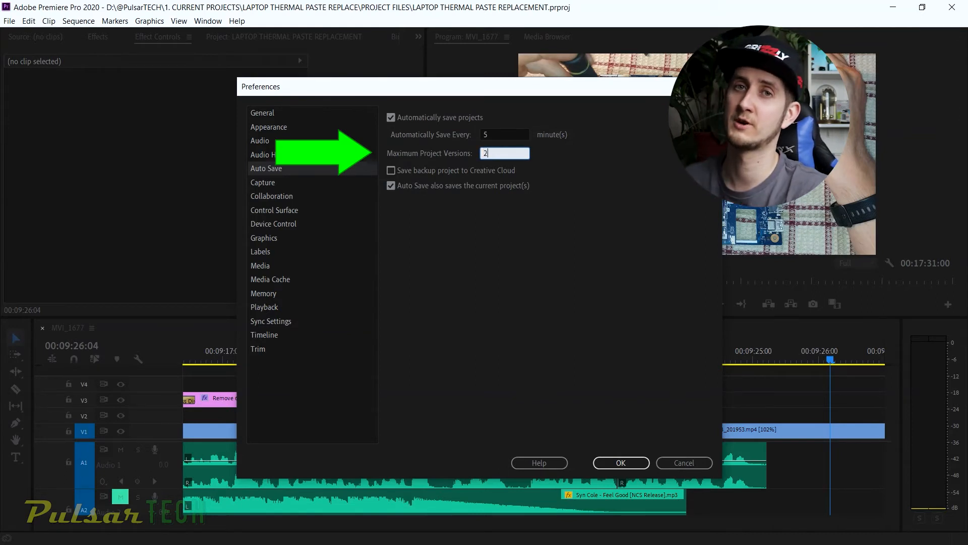
{"action": "type", "text": "0"}
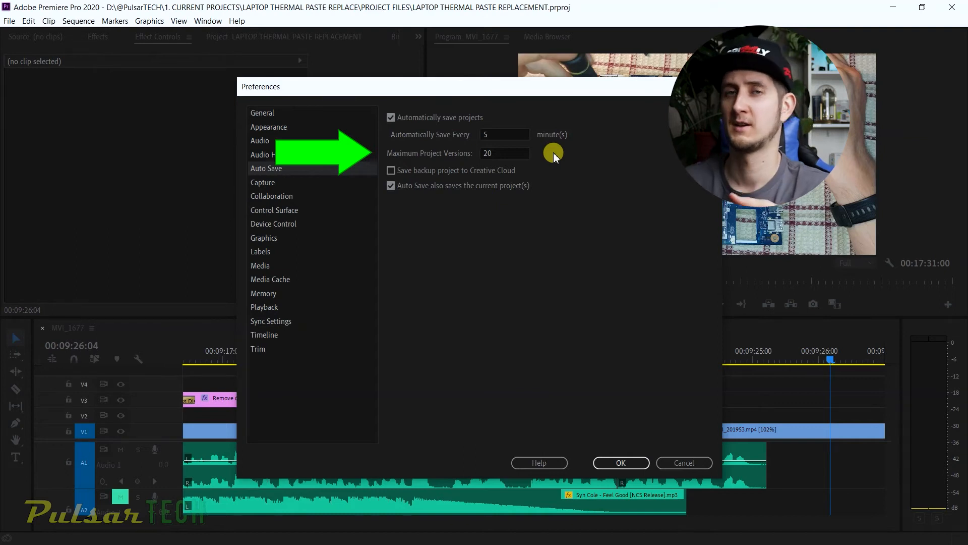
{"action": "mouse_move", "coordinate": [641, 224]}
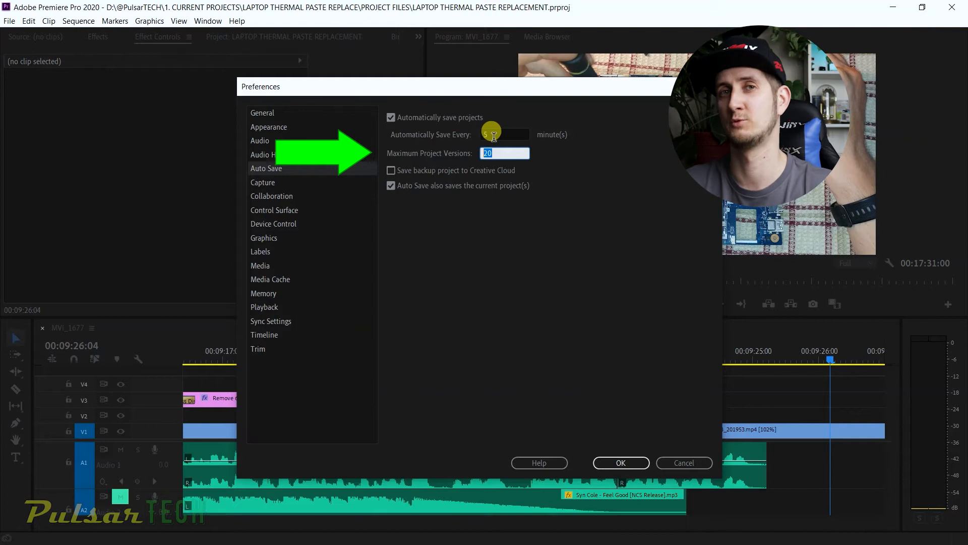
{"action": "type", "text": "50"}
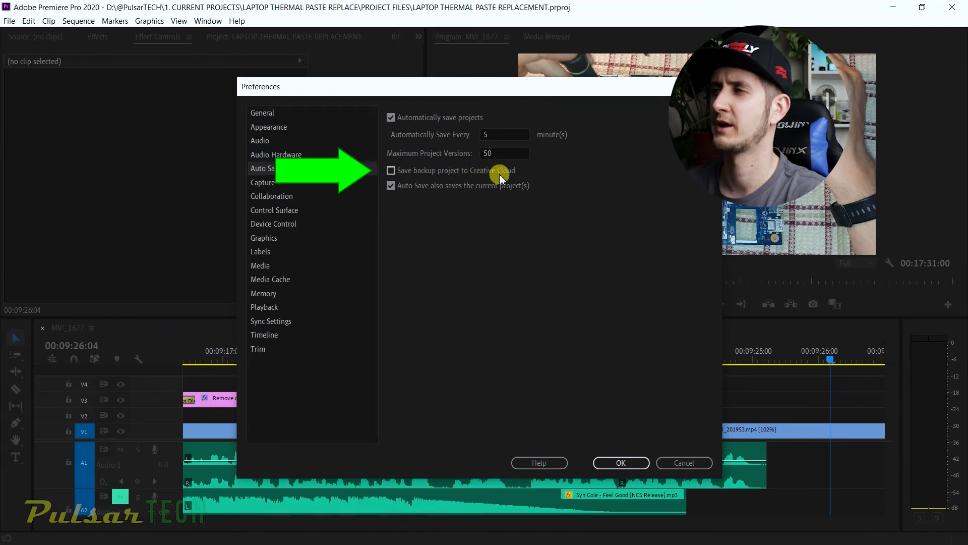
{"action": "mouse_move", "coordinate": [462, 175]}
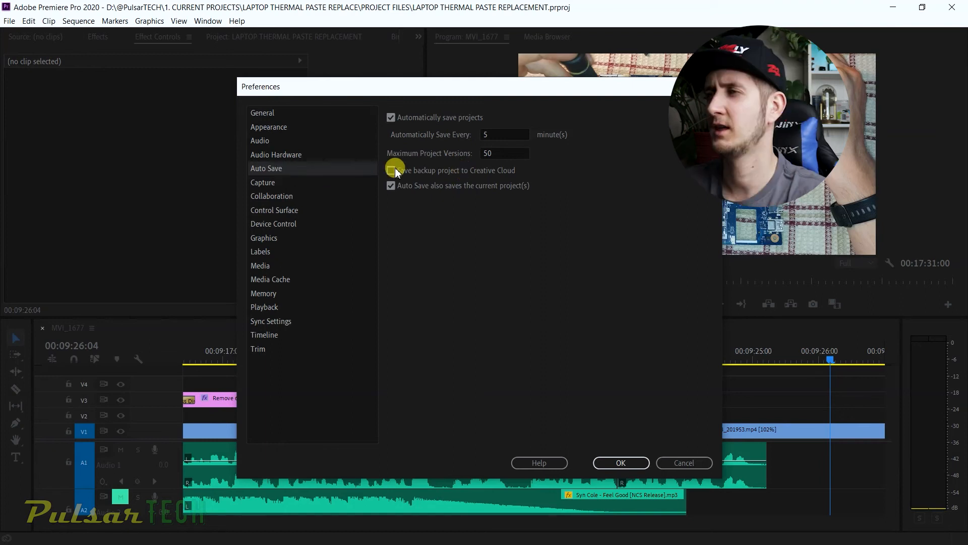
{"action": "left_click", "coordinate": [390, 171]}
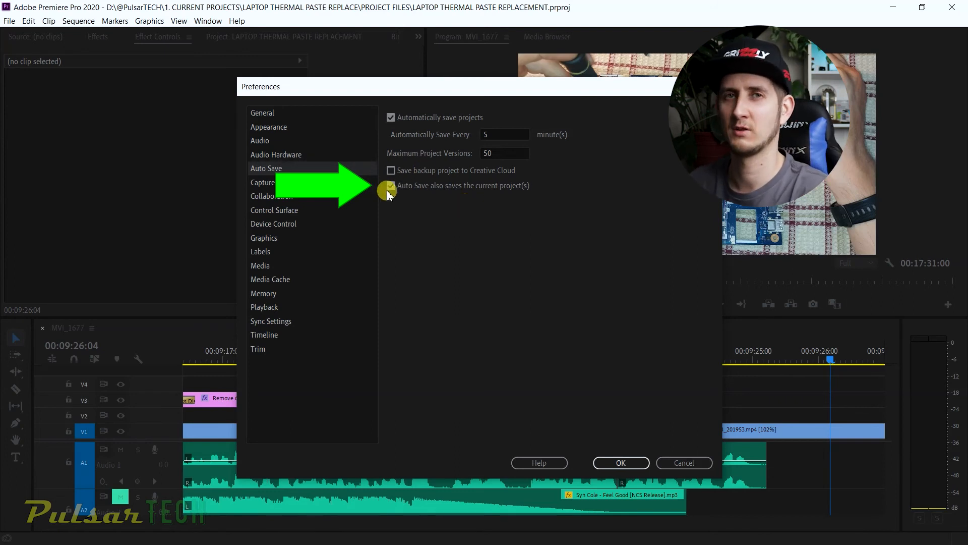
{"action": "left_click", "coordinate": [390, 185]}
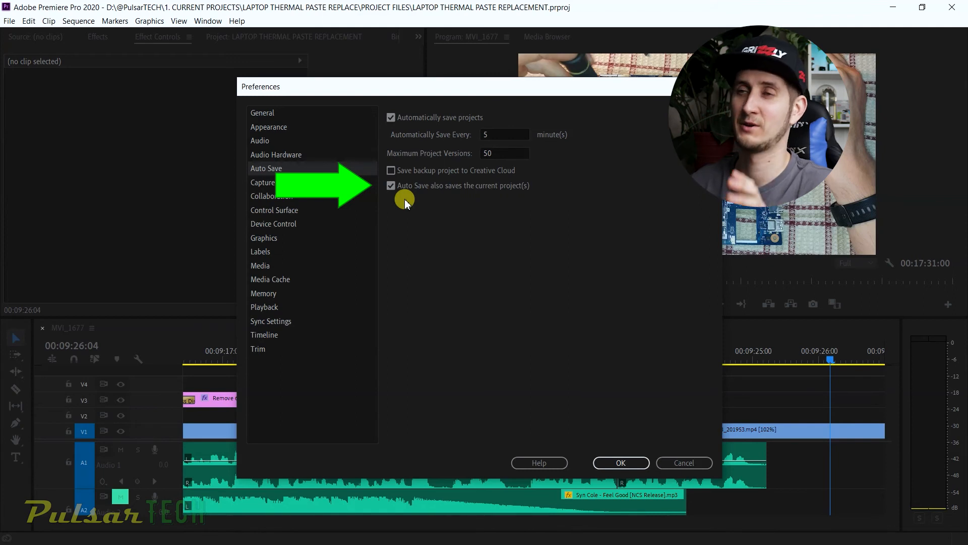
{"action": "mouse_move", "coordinate": [407, 237]}
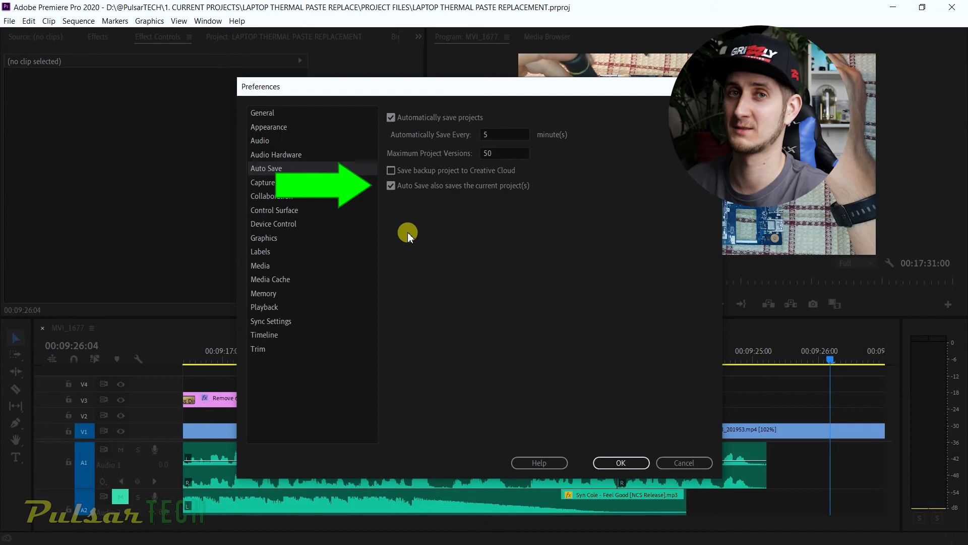
{"action": "mouse_move", "coordinate": [375, 204]}
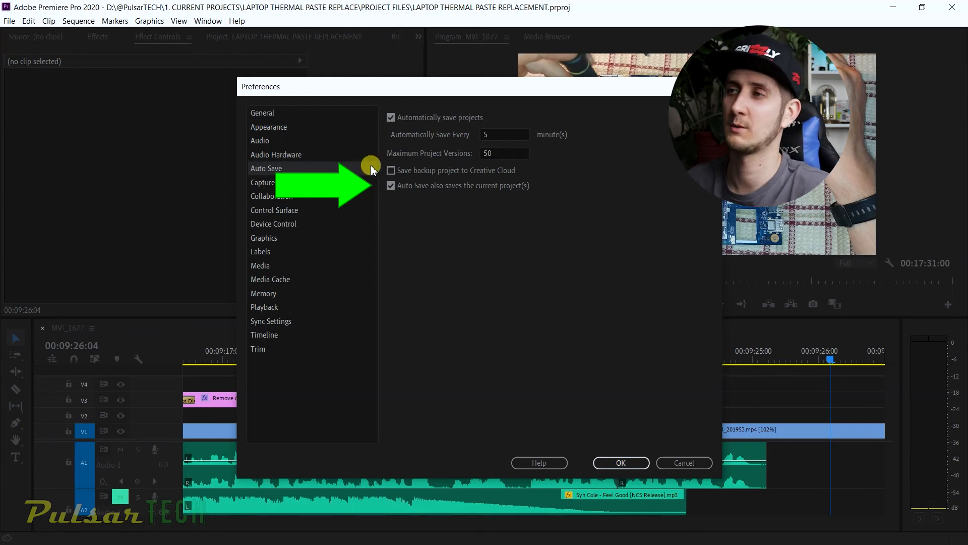
{"action": "mouse_move", "coordinate": [560, 534]}
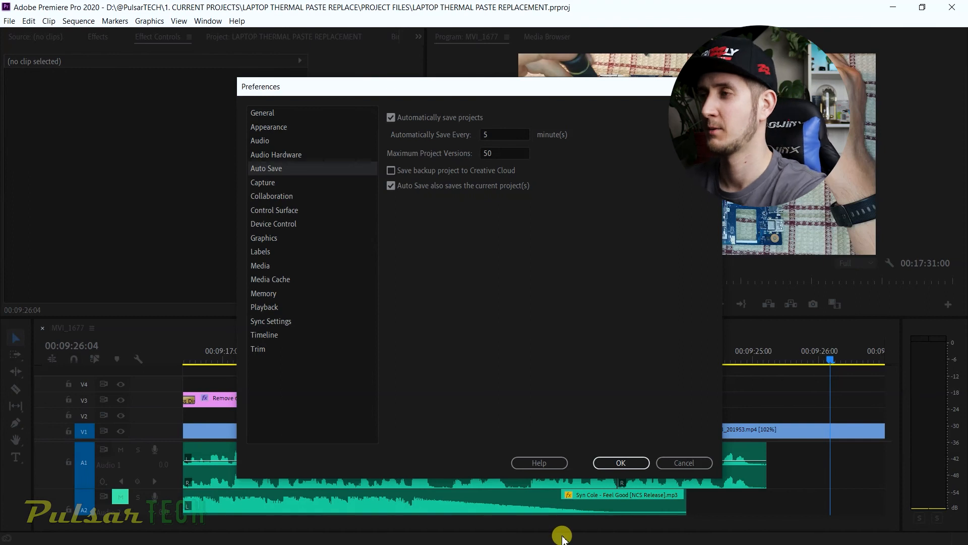
- Switch to the PROJECT FILES folder and select the laptop thermal paste project file
{"action": "key", "text": "alt+tab"}
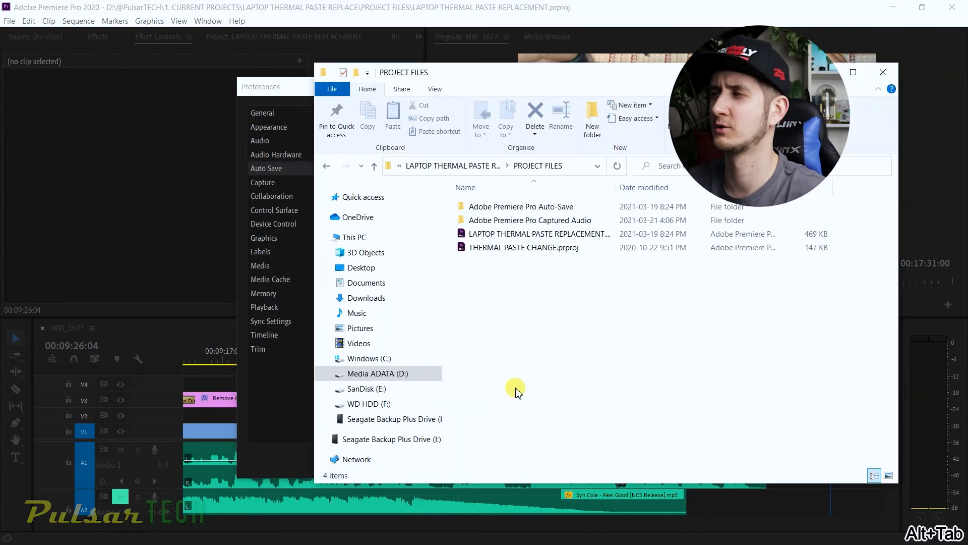
{"action": "left_click", "coordinate": [537, 234]}
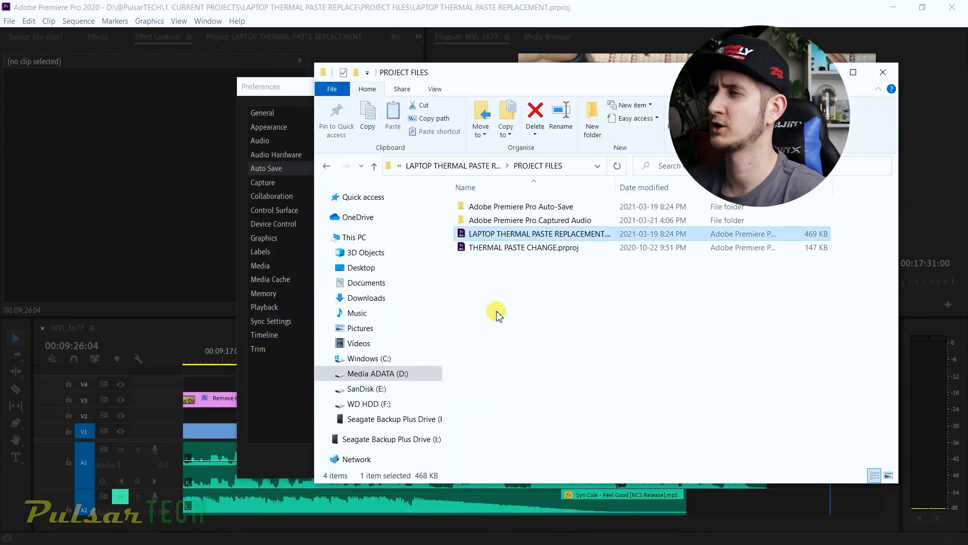